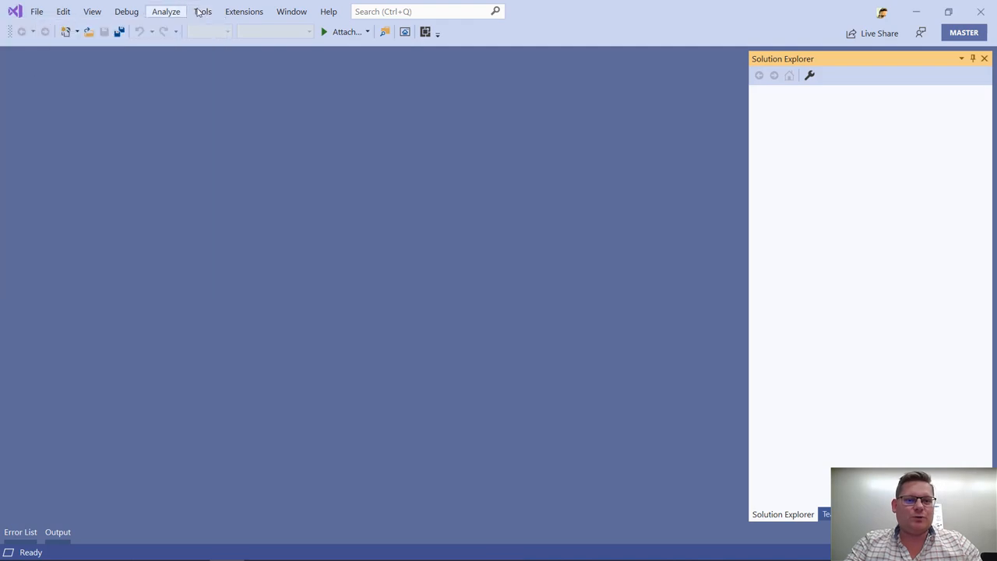
# Step: Bring up the Options dialog from the Tools menu on the Environment > General page
pyautogui.click(202, 11)
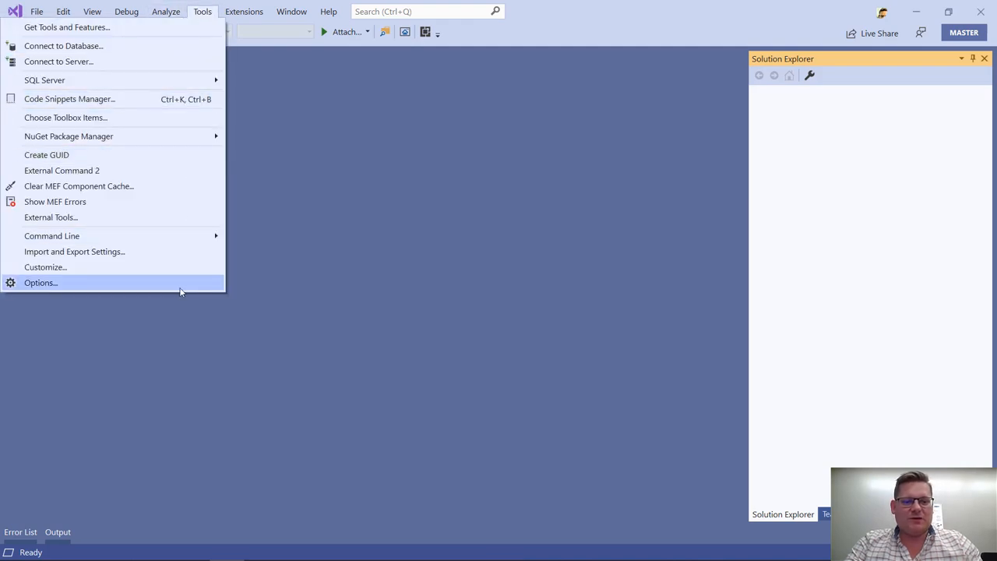
pyautogui.click(41, 283)
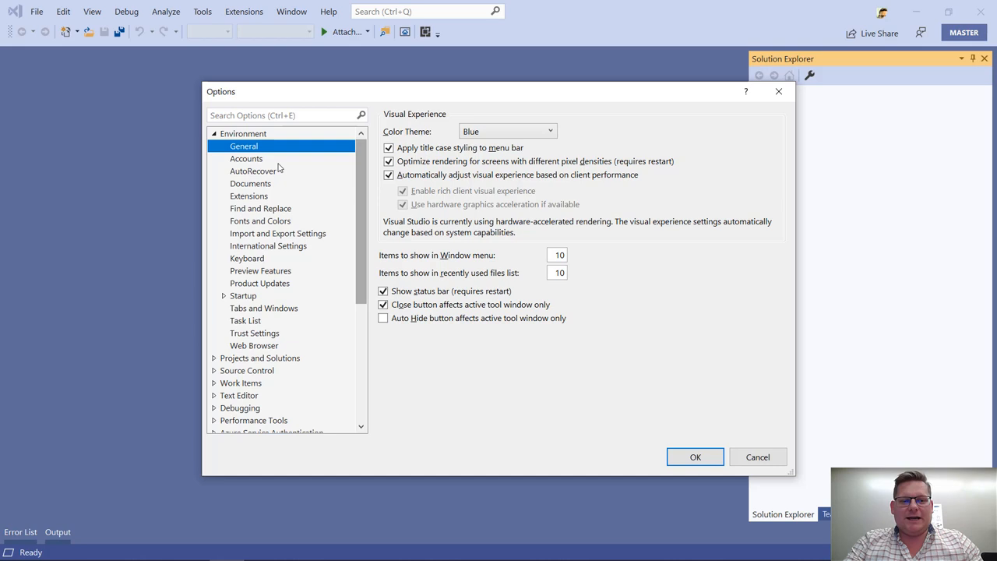
pyautogui.scroll(-3)
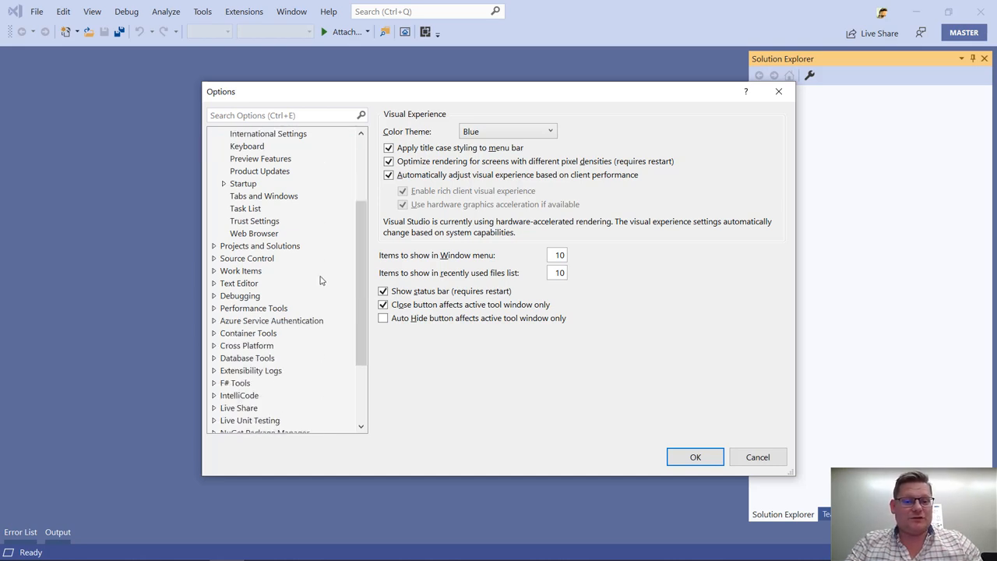
pyautogui.scroll(3)
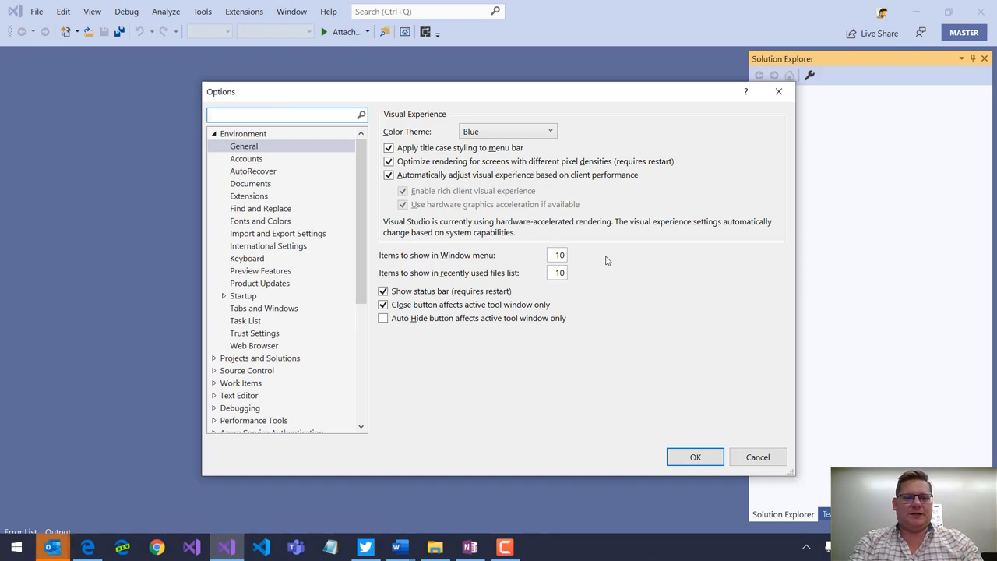
# Step: Filter Options by 'sync' and show the Environment > Accounts page with its Synchronize settings checkbox
pyautogui.write('sync')
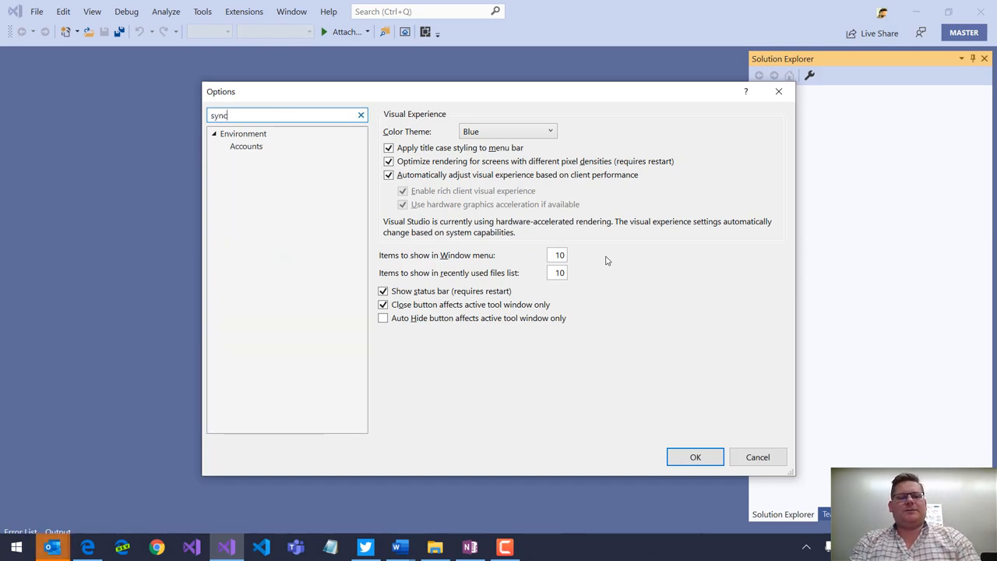
pyautogui.click(246, 147)
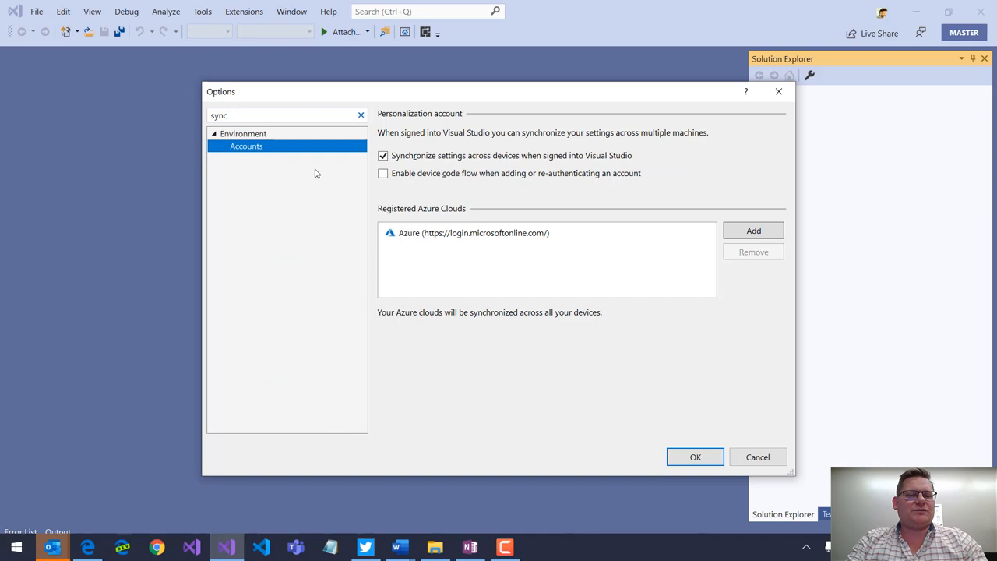
pyautogui.moveTo(369, 190)
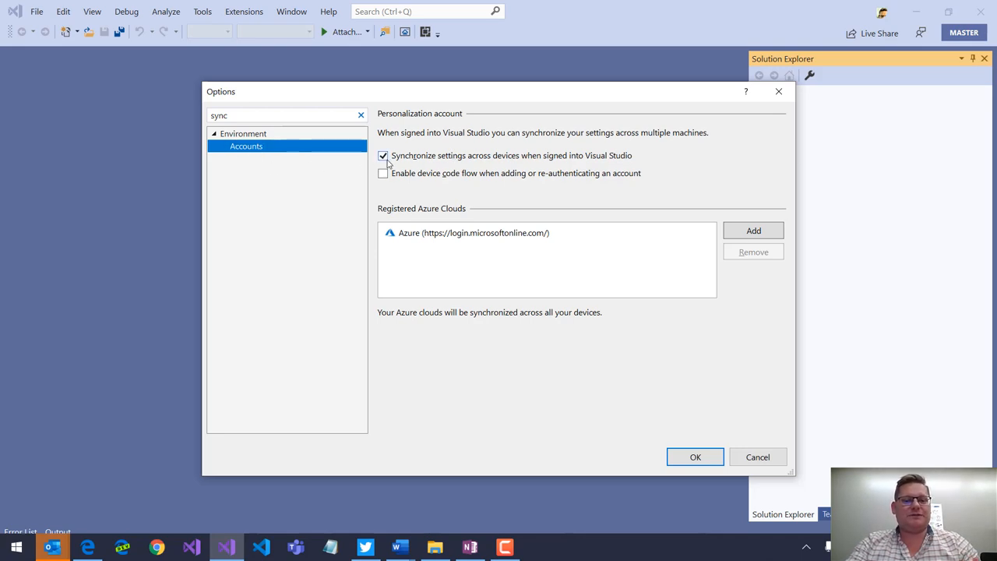
pyautogui.moveTo(316, 170)
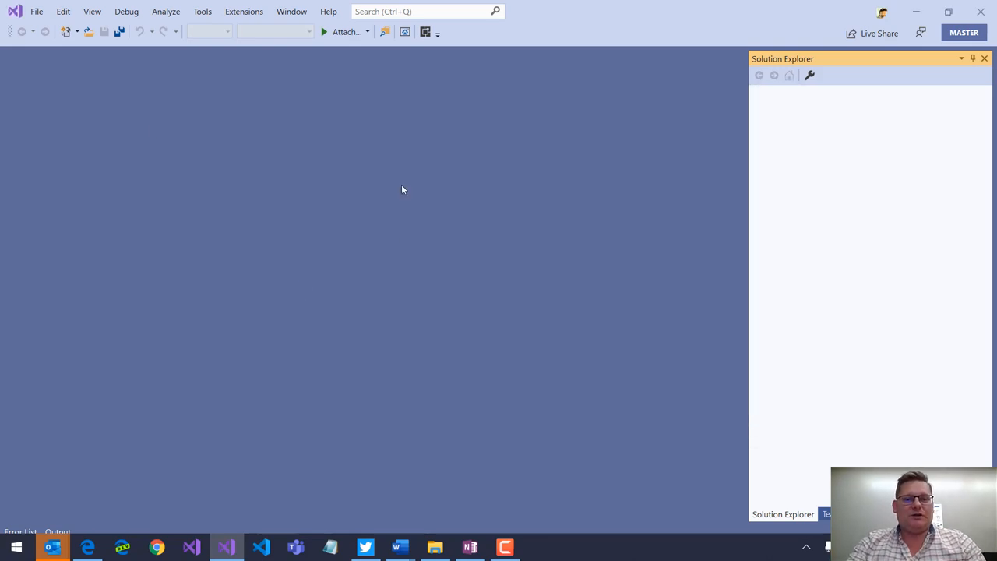
pyautogui.click(421, 10)
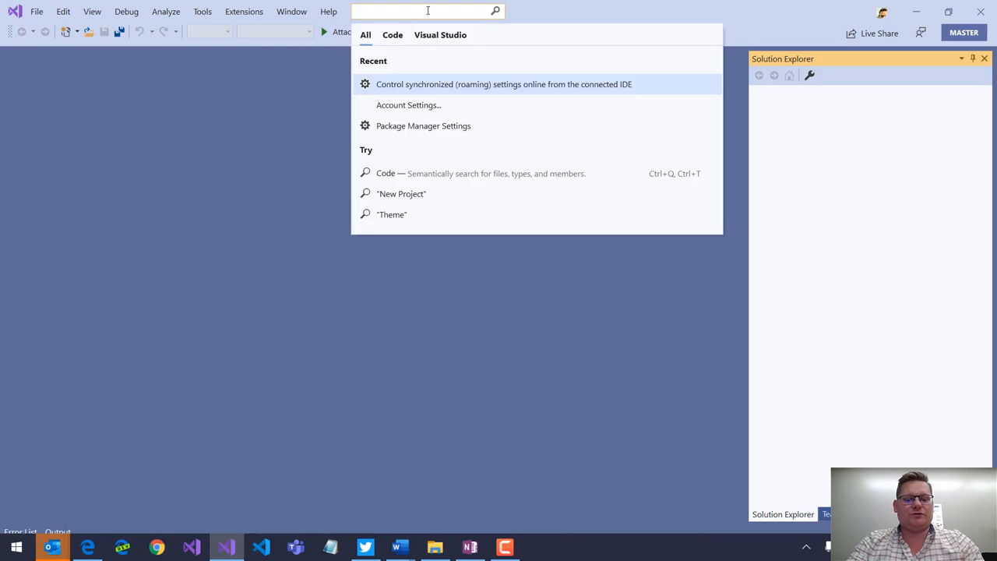
pyautogui.write('sync')
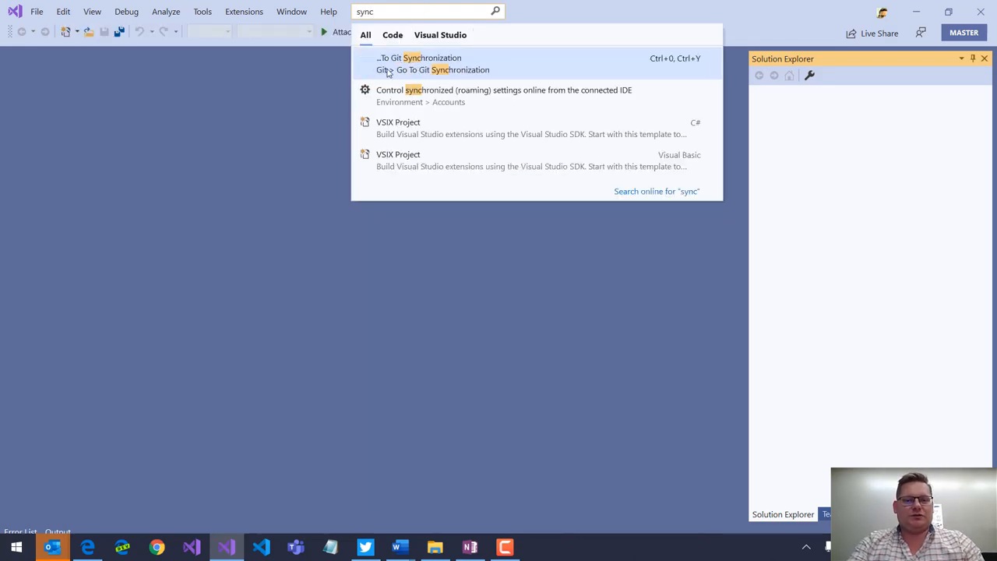
pyautogui.click(504, 88)
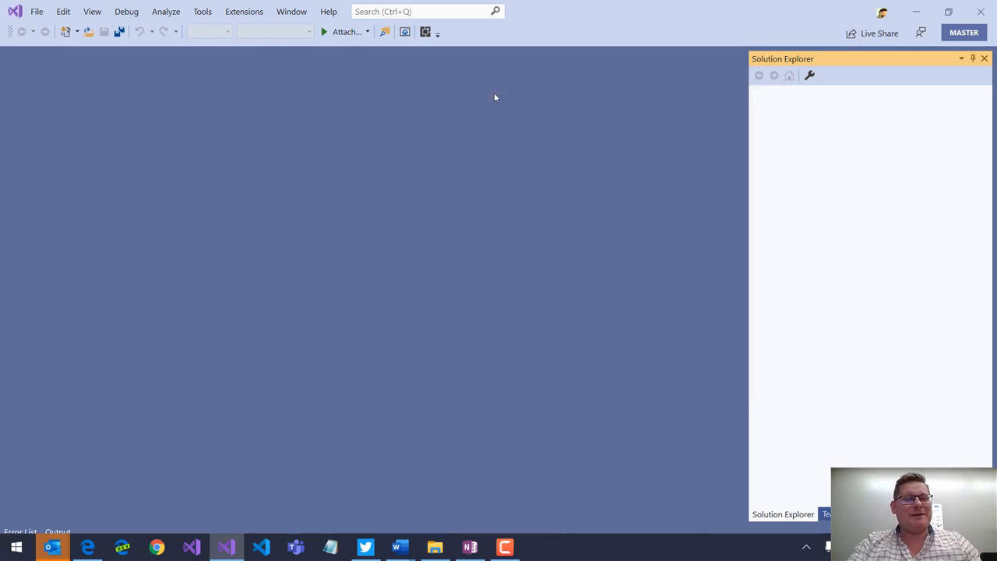
# Step: Reopen the Tools menu where Import and Export Settings is listed
pyautogui.click(424, 11)
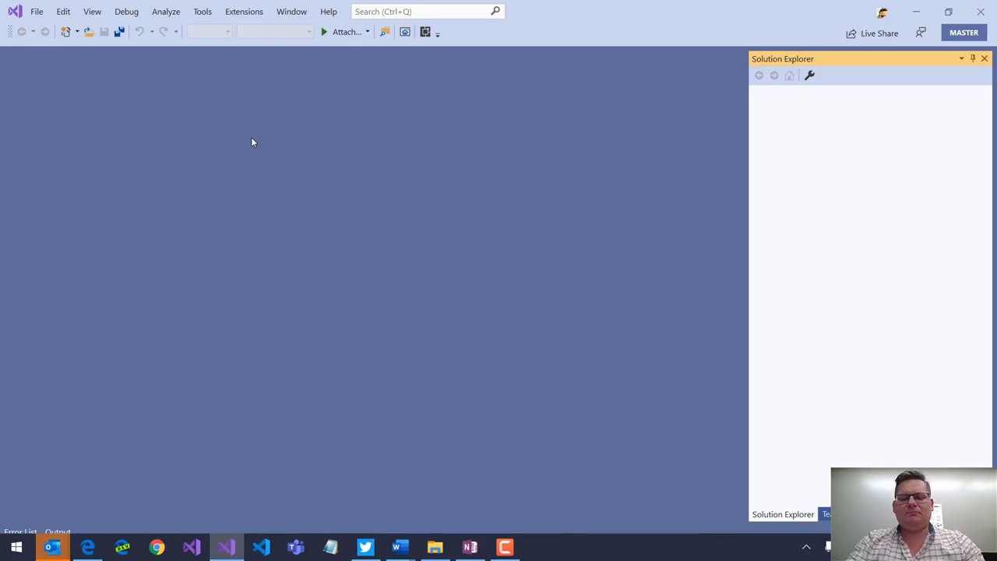
pyautogui.click(203, 11)
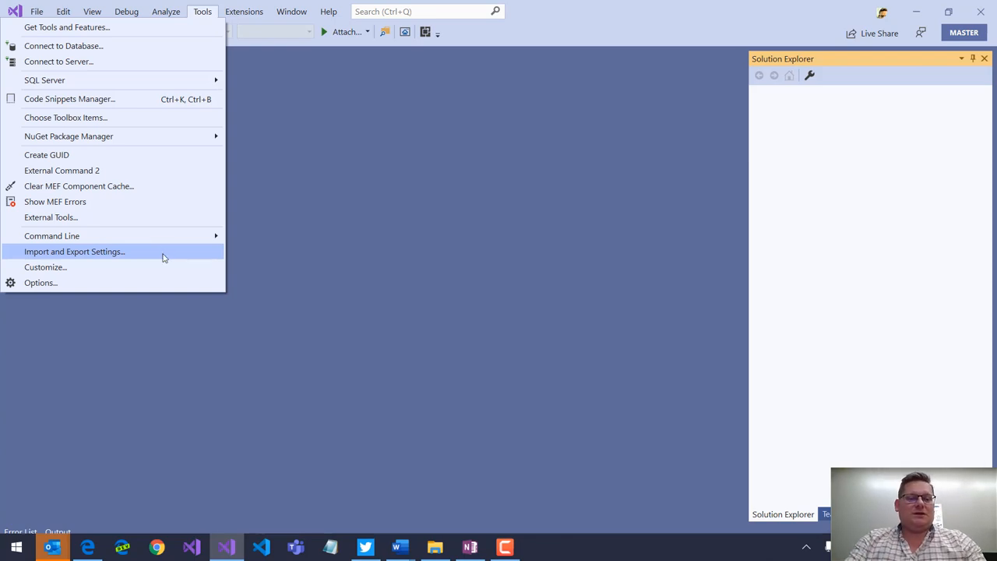
# Step: Launch the Import and Export Settings wizard, try Import, then choose Reset all settings
pyautogui.click(75, 251)
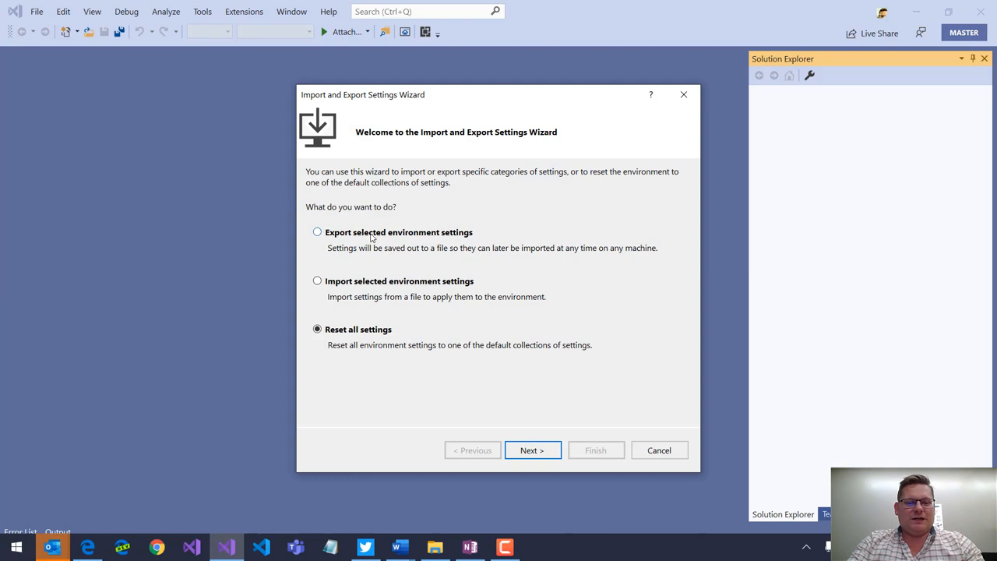
pyautogui.click(318, 280)
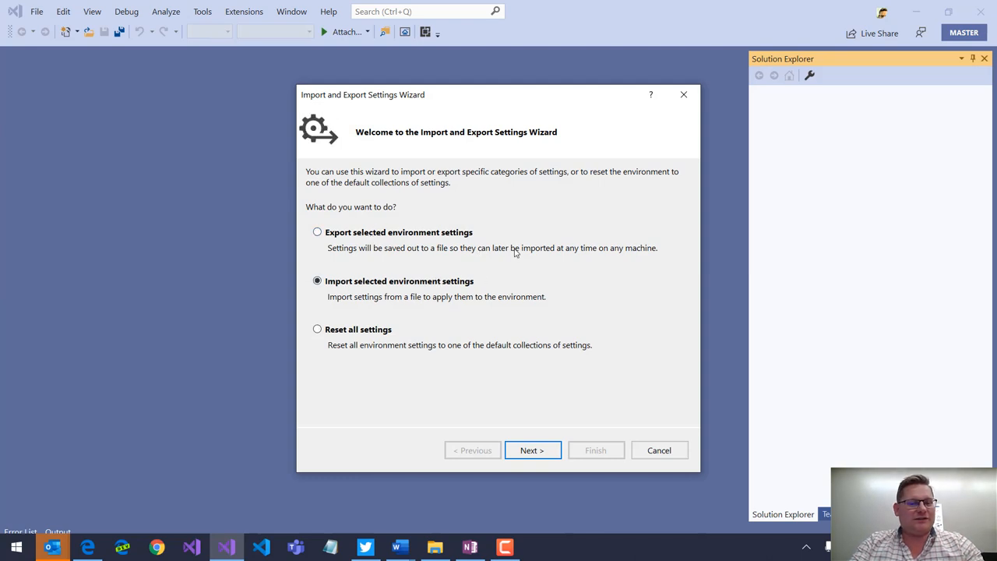
pyautogui.moveTo(518, 249)
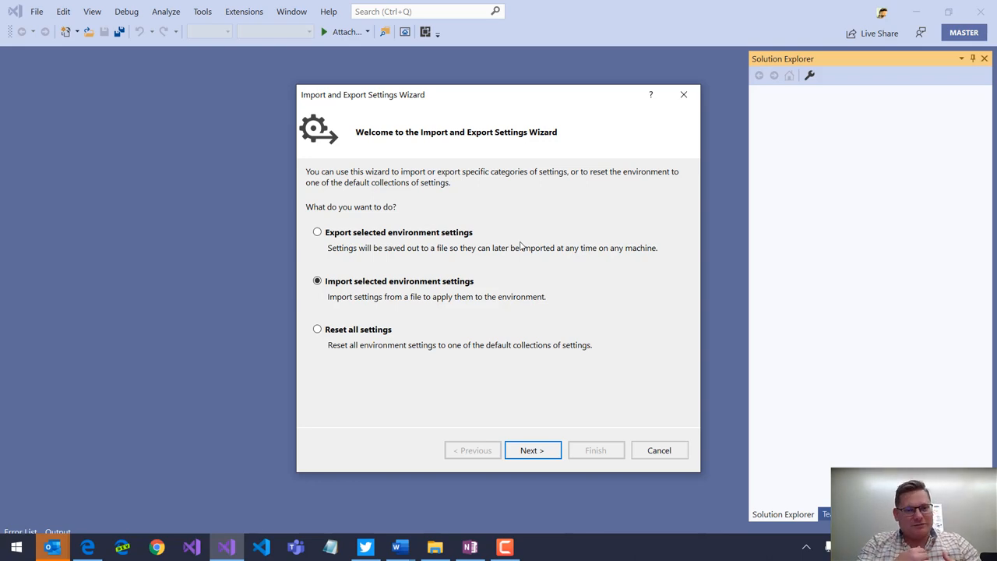
pyautogui.moveTo(545, 265)
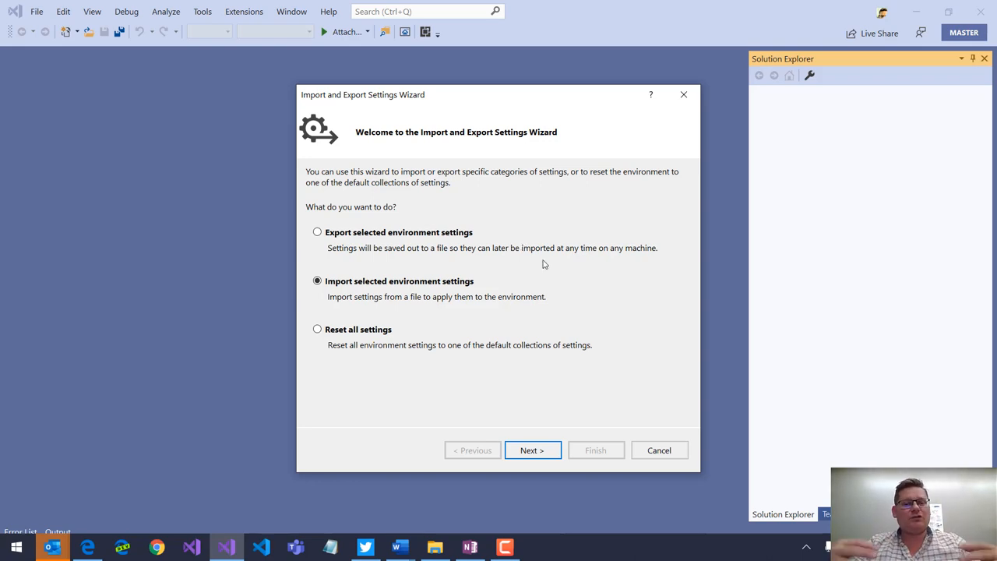
pyautogui.moveTo(496, 298)
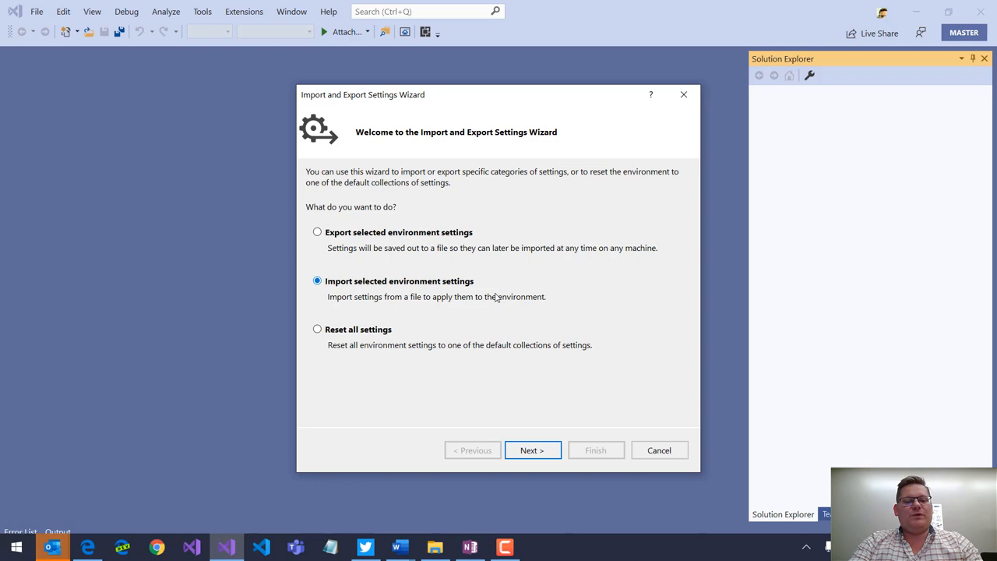
pyautogui.click(318, 329)
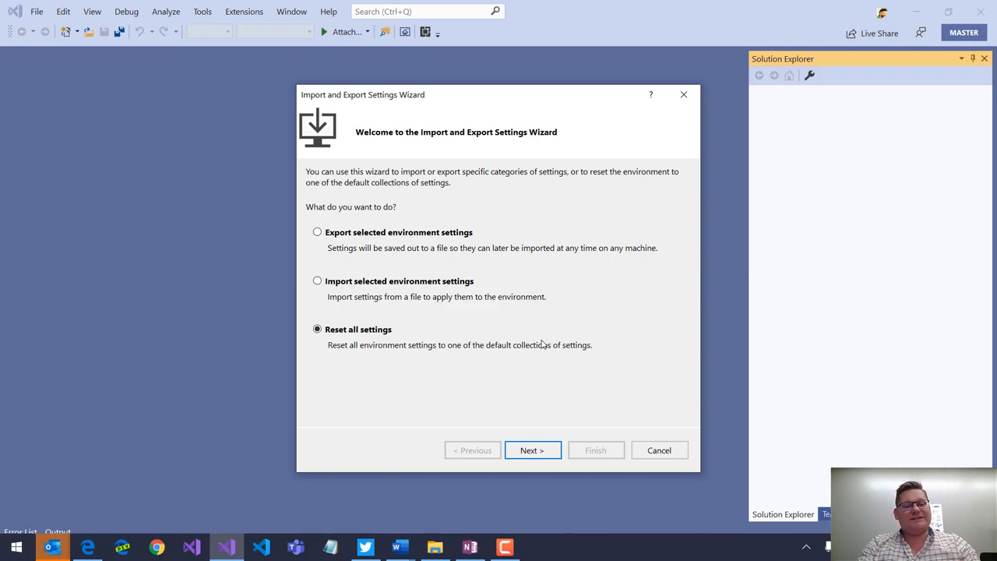
pyautogui.moveTo(491, 405)
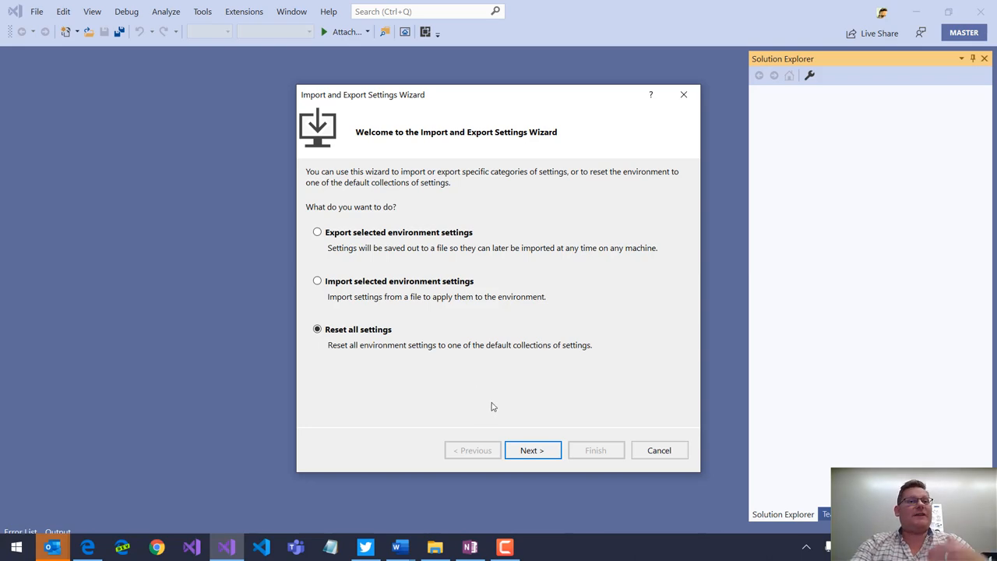
# Step: Advance the wizard and choose 'No, just reset settings, overwriting my current settings'
pyautogui.click(533, 449)
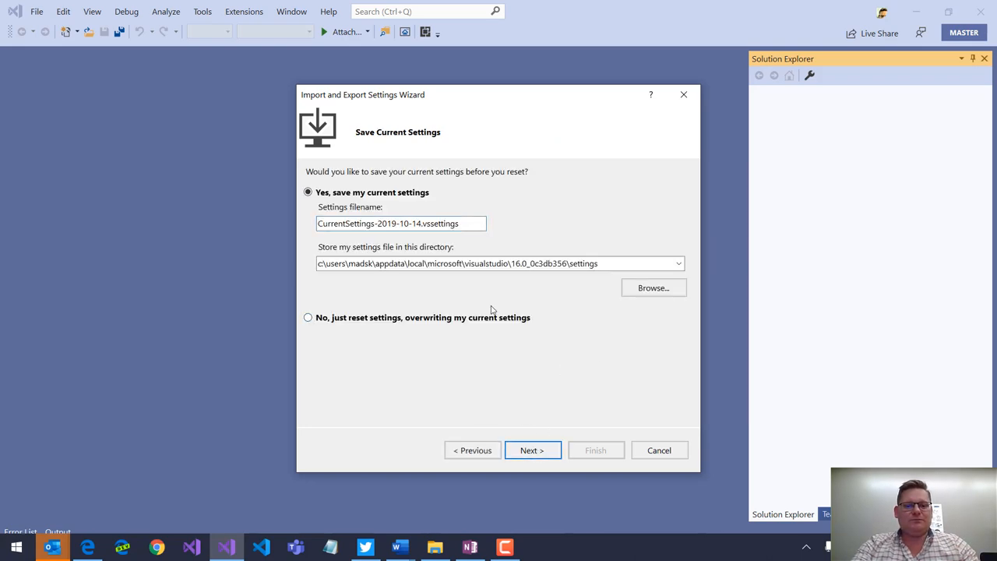
pyautogui.moveTo(405, 210)
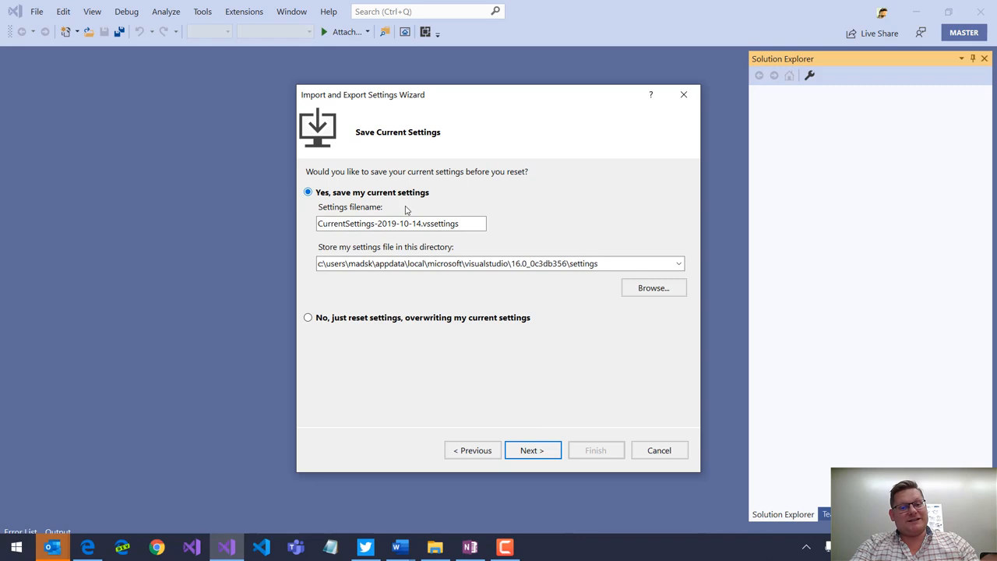
pyautogui.click(309, 318)
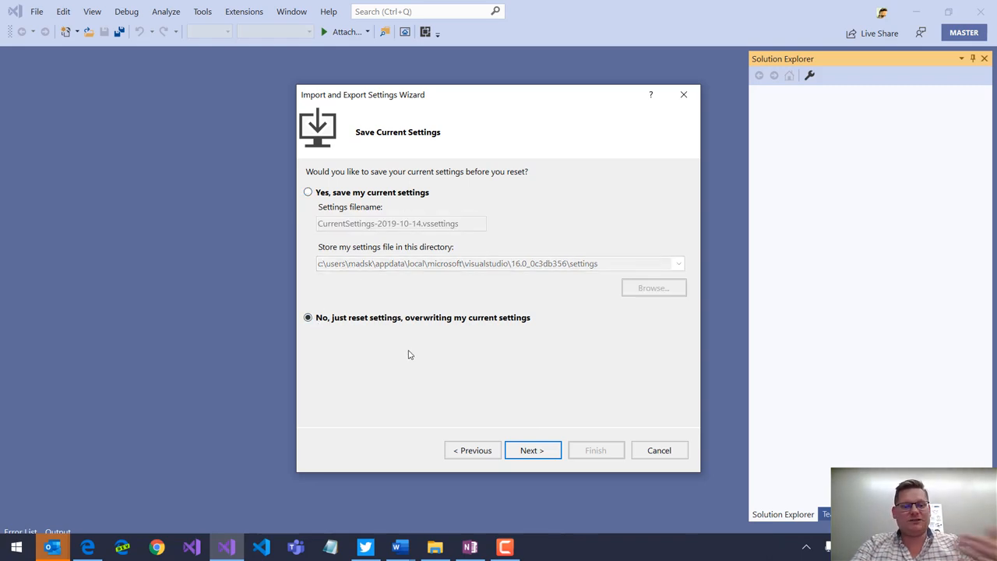
pyautogui.moveTo(480, 338)
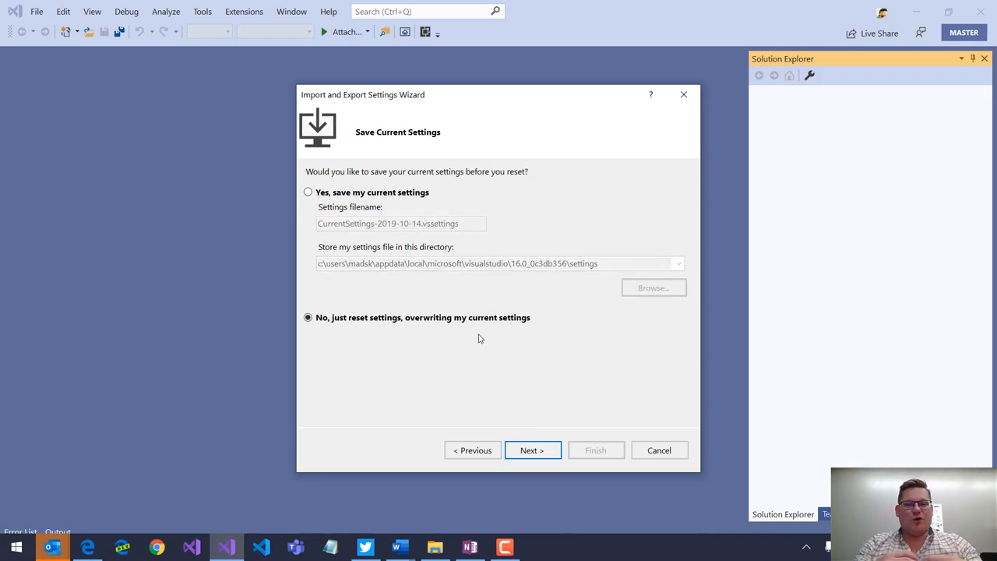